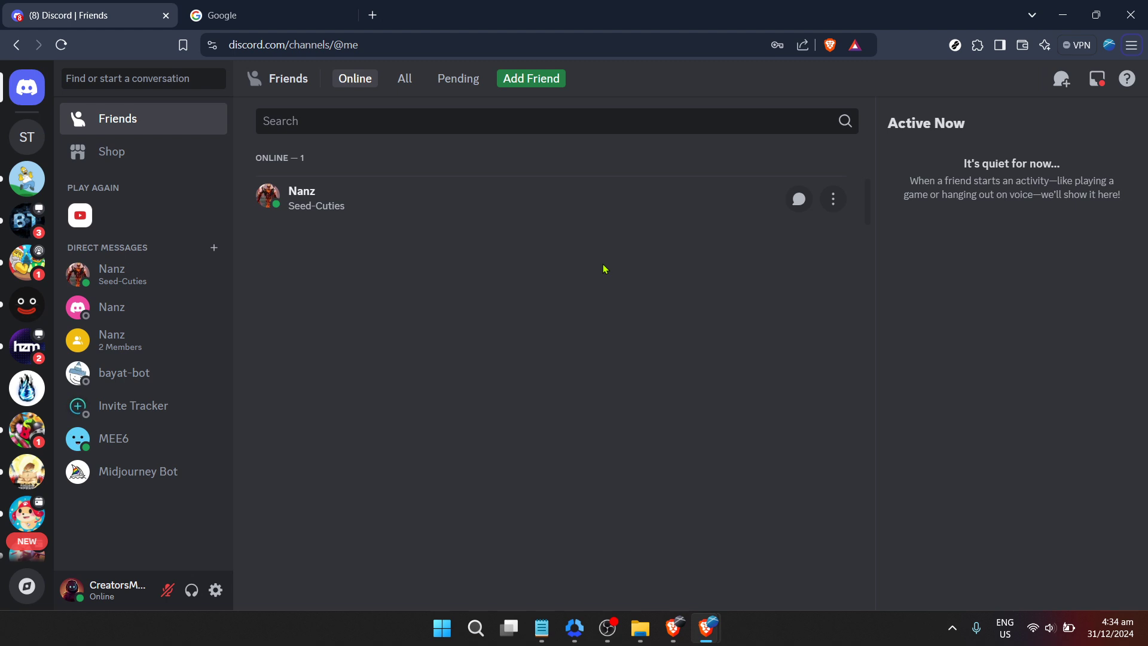
pyautogui.moveTo(624, 280)
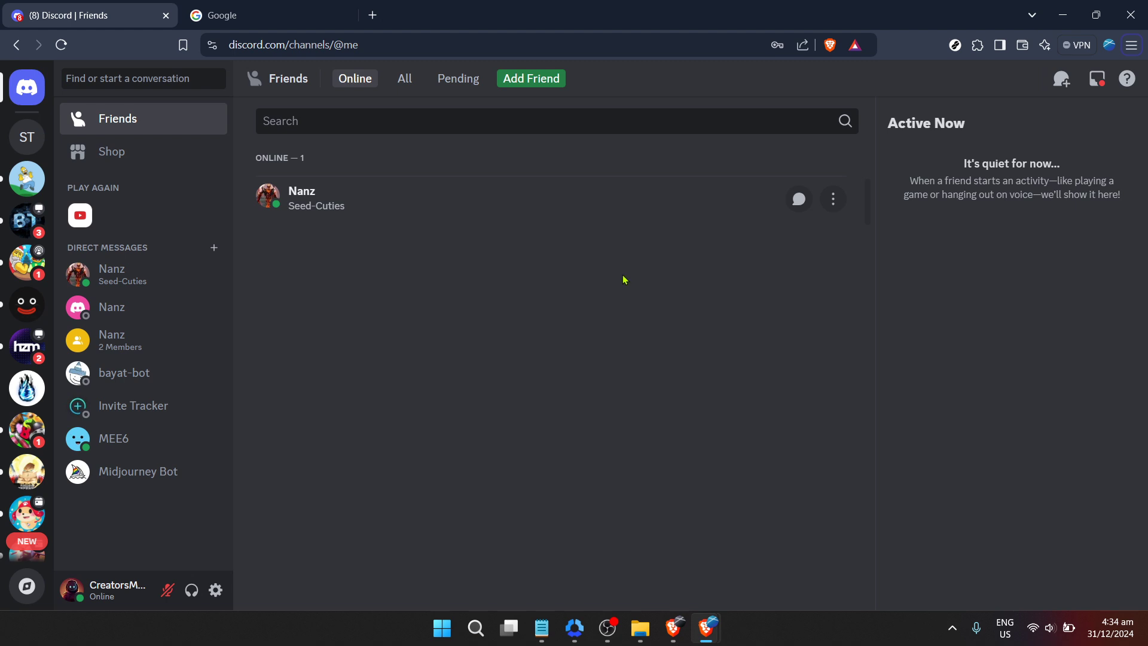
pyautogui.moveTo(648, 349)
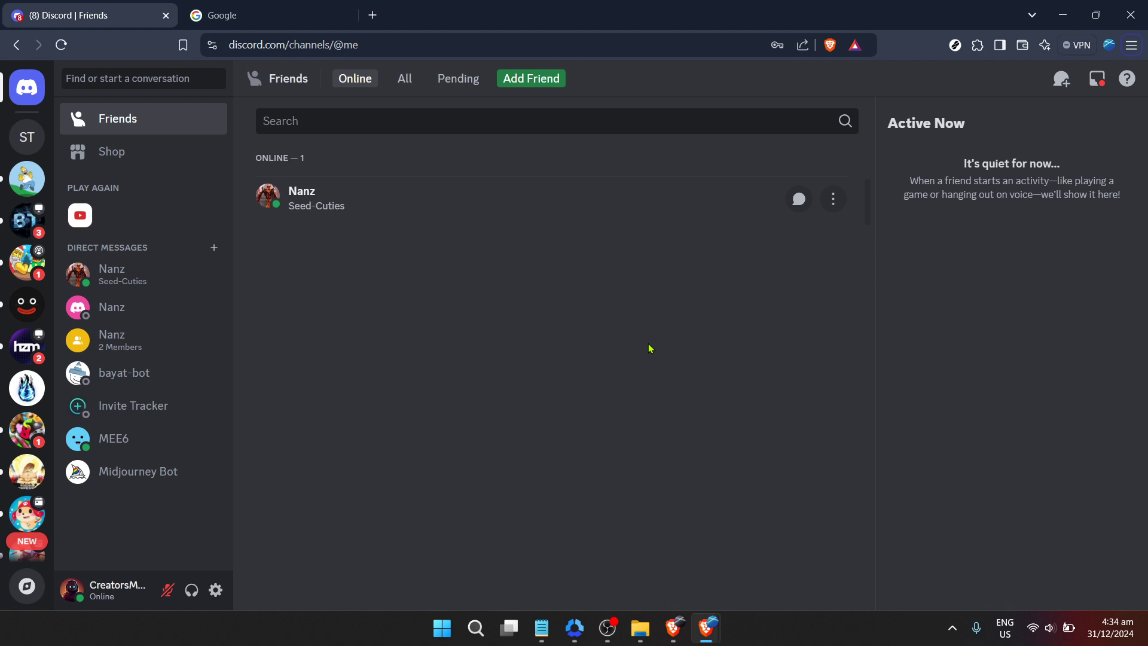
pyautogui.moveTo(590, 352)
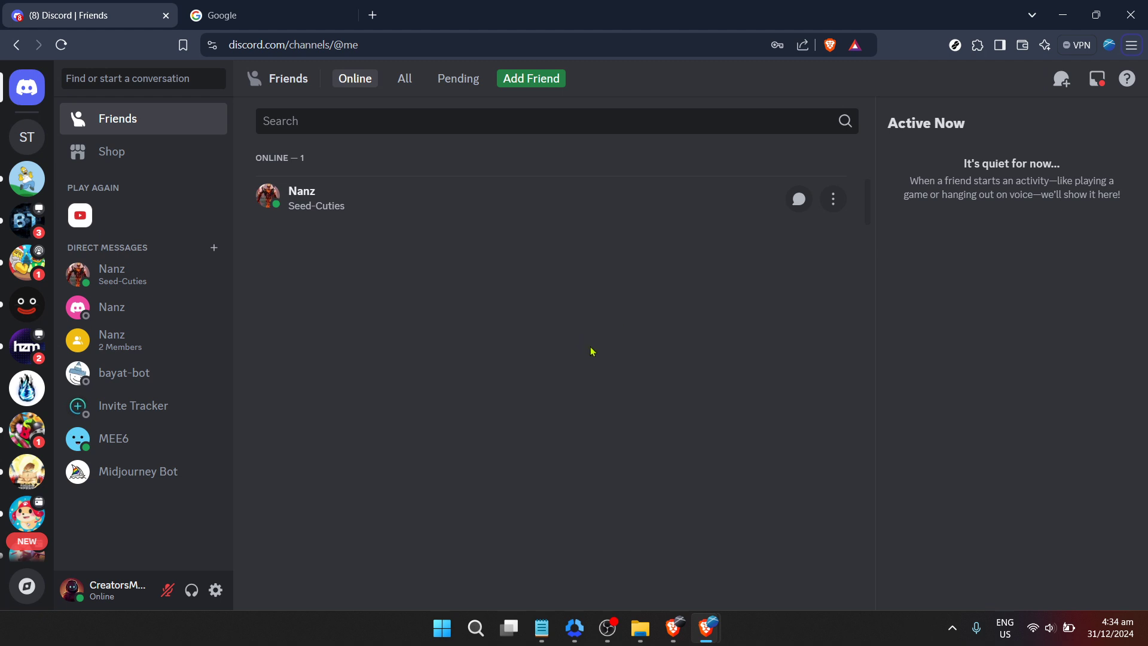
pyautogui.moveTo(584, 352)
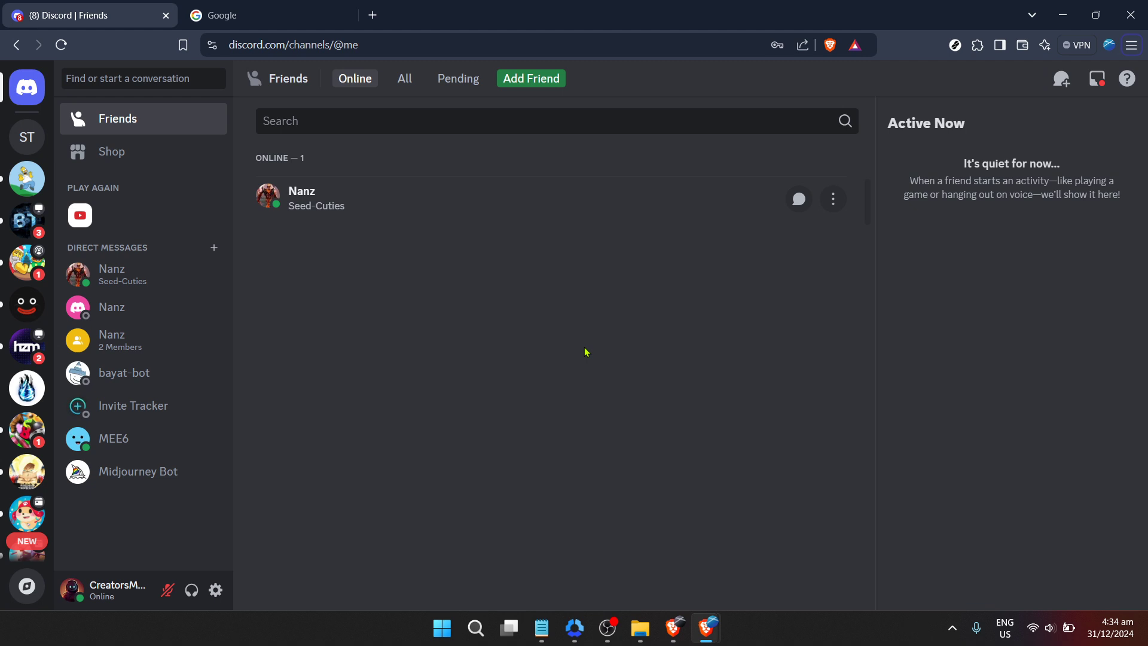
pyautogui.moveTo(535, 342)
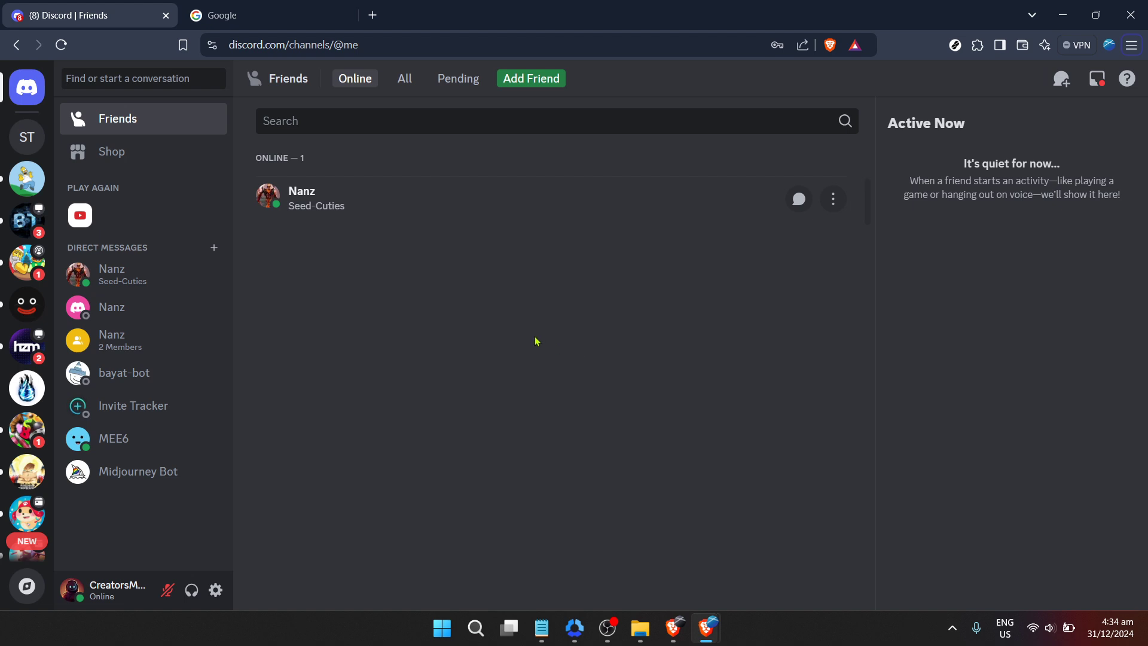
pyautogui.moveTo(470, 310)
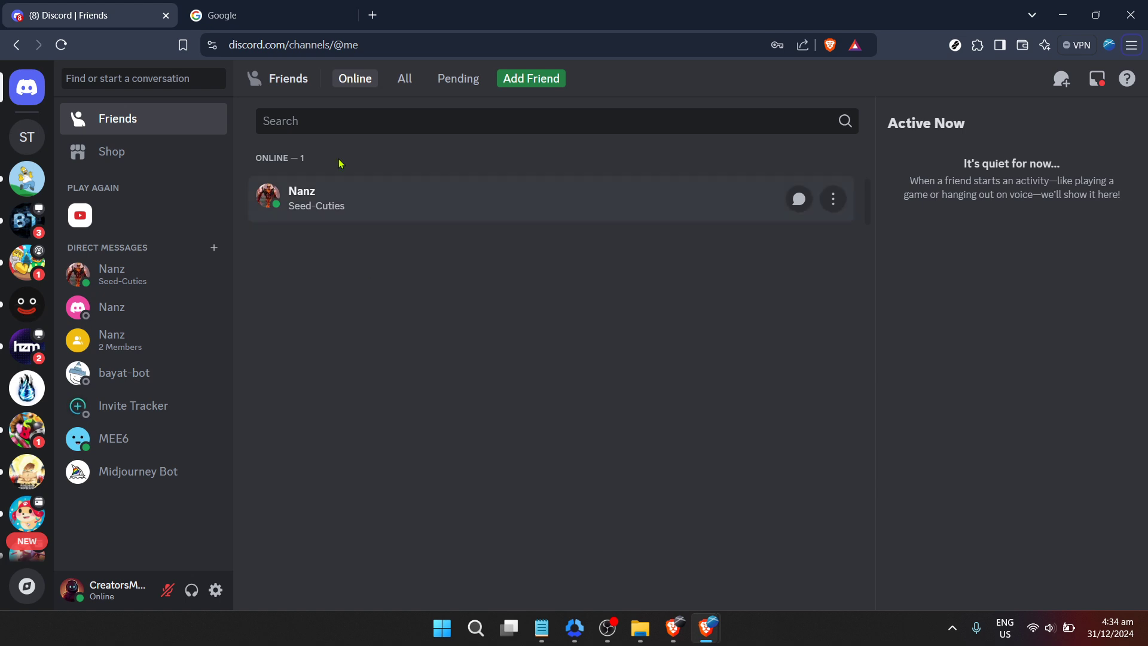
# Search Google for 'clydebot discord' and open the Clyde Bot Discord Server result
pyautogui.click(256, 15)
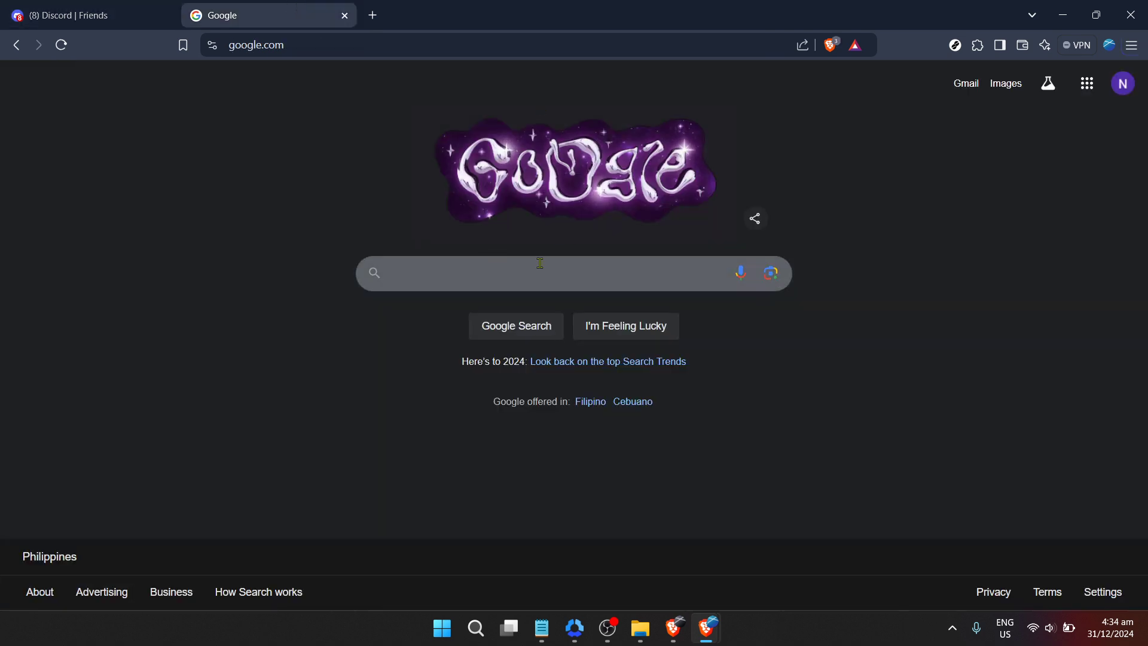
pyautogui.click(538, 273)
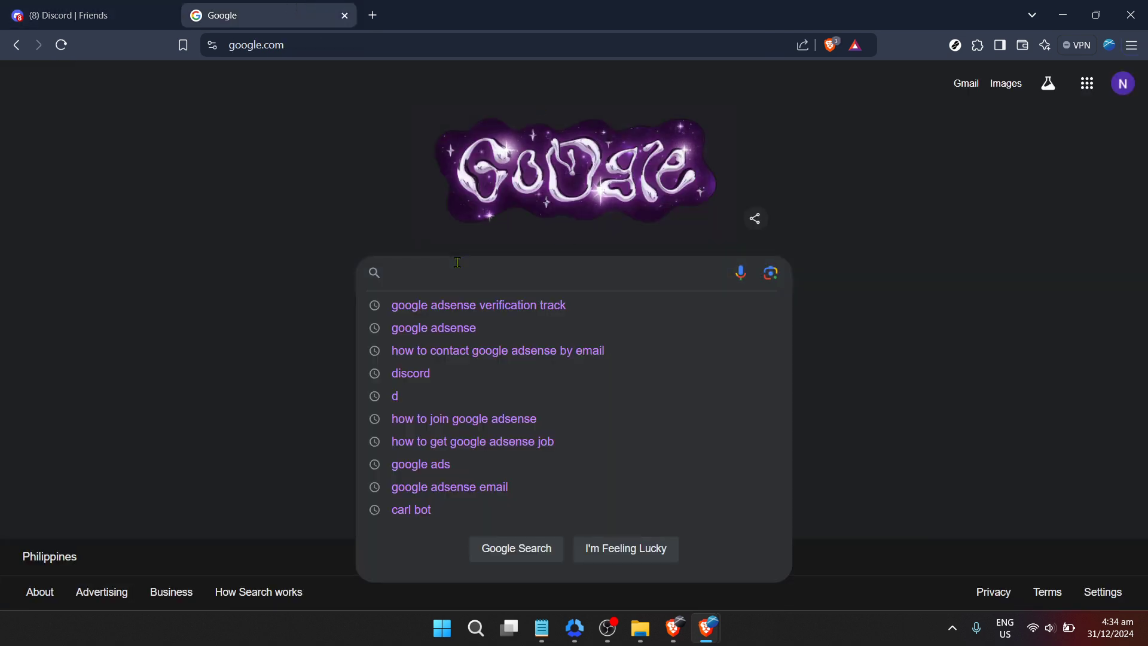
pyautogui.write('cly')
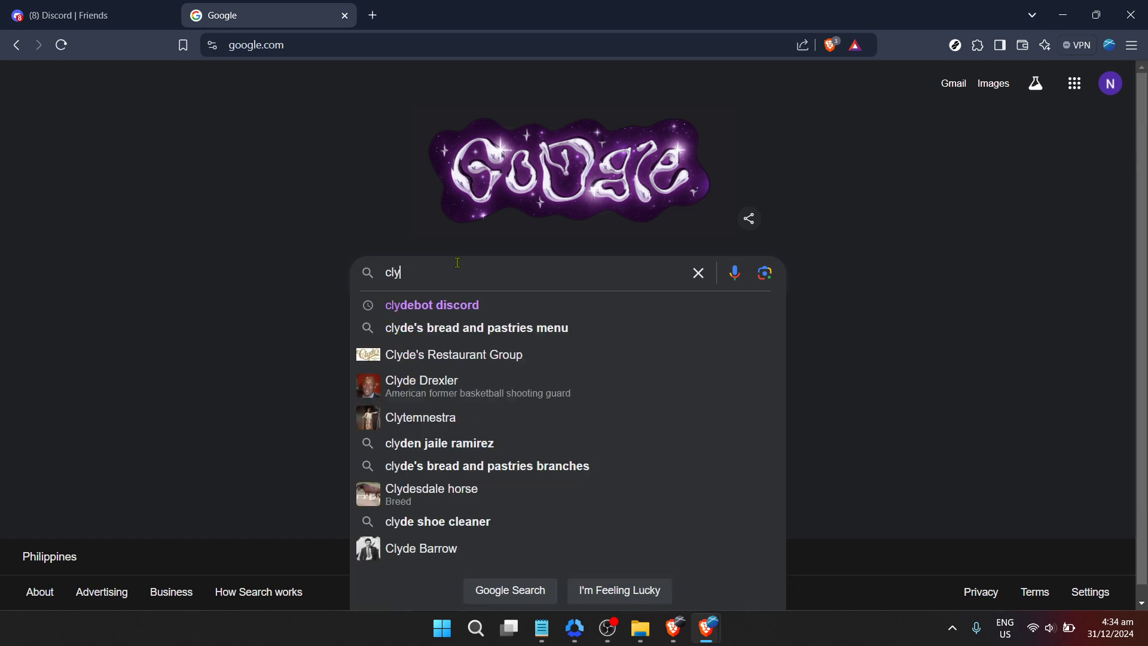
pyautogui.click(431, 304)
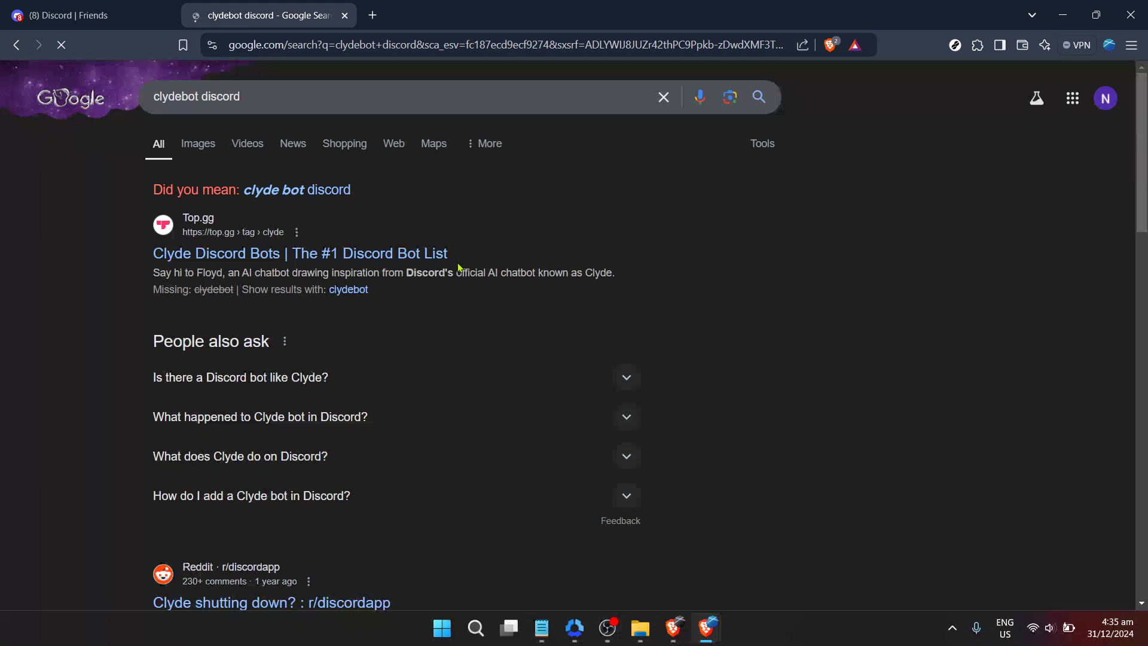
pyautogui.scroll(-3)
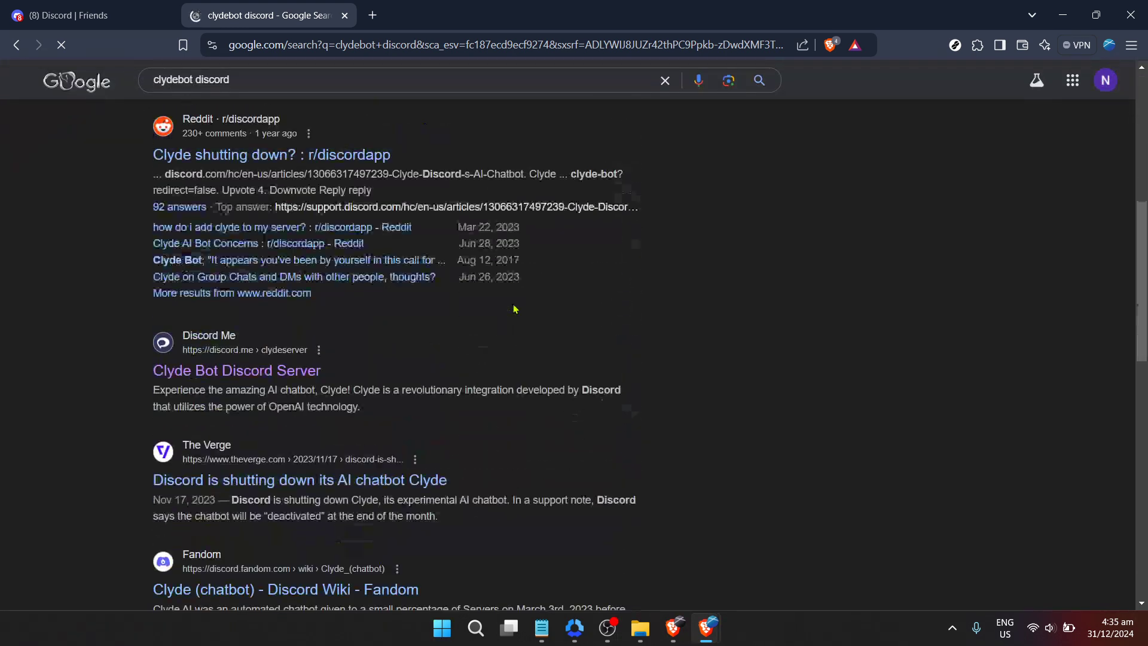
pyautogui.scroll(-3)
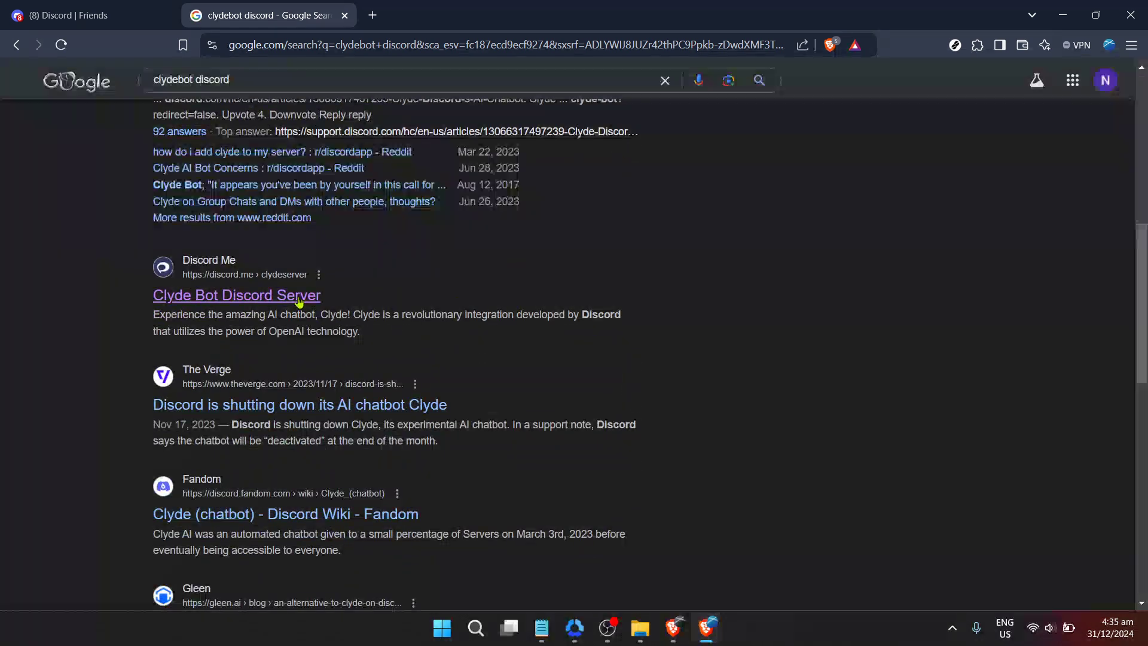
pyautogui.click(236, 295)
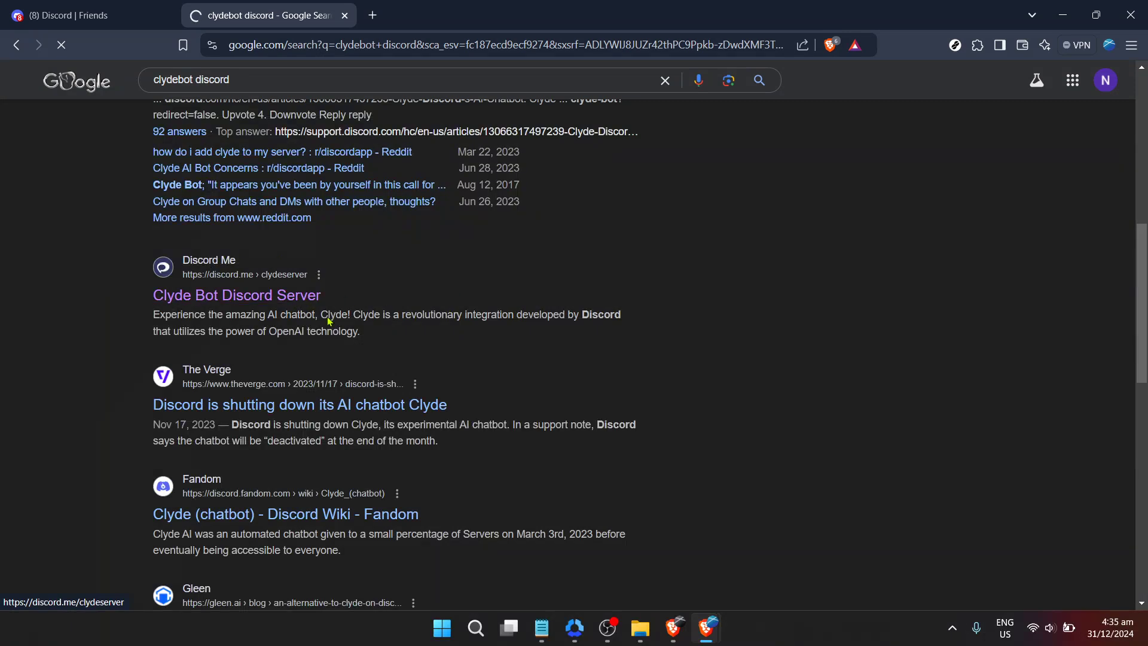
# Load the discord.me/clydeserver page and review the offline Clyde Bot listing
pyautogui.click(236, 295)
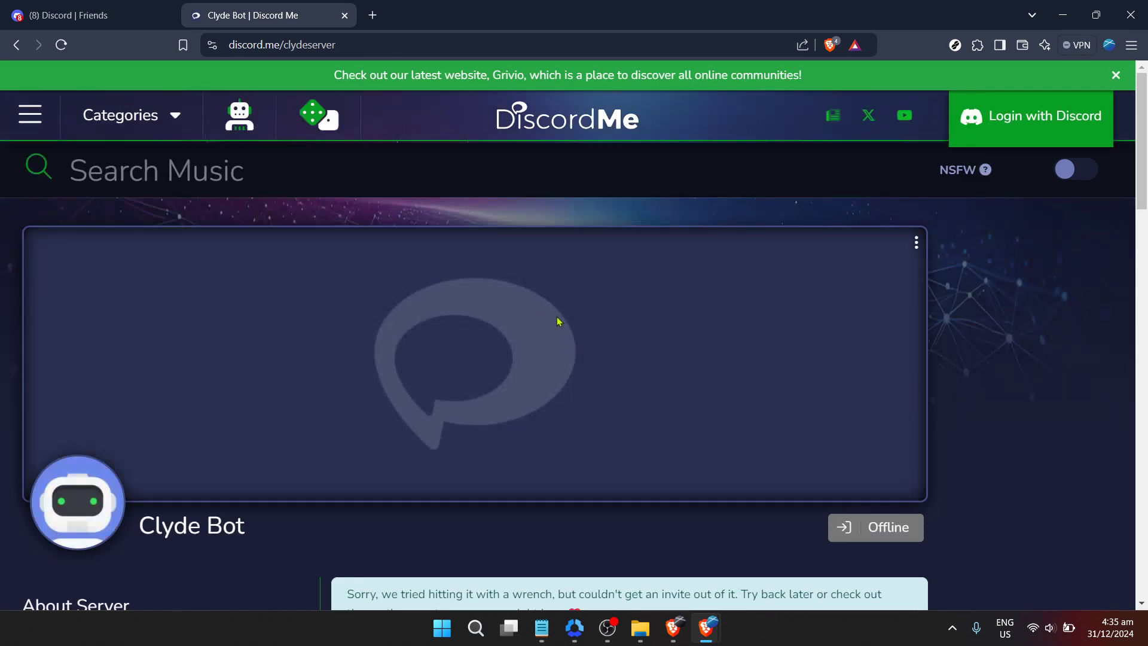
pyautogui.scroll(-3)
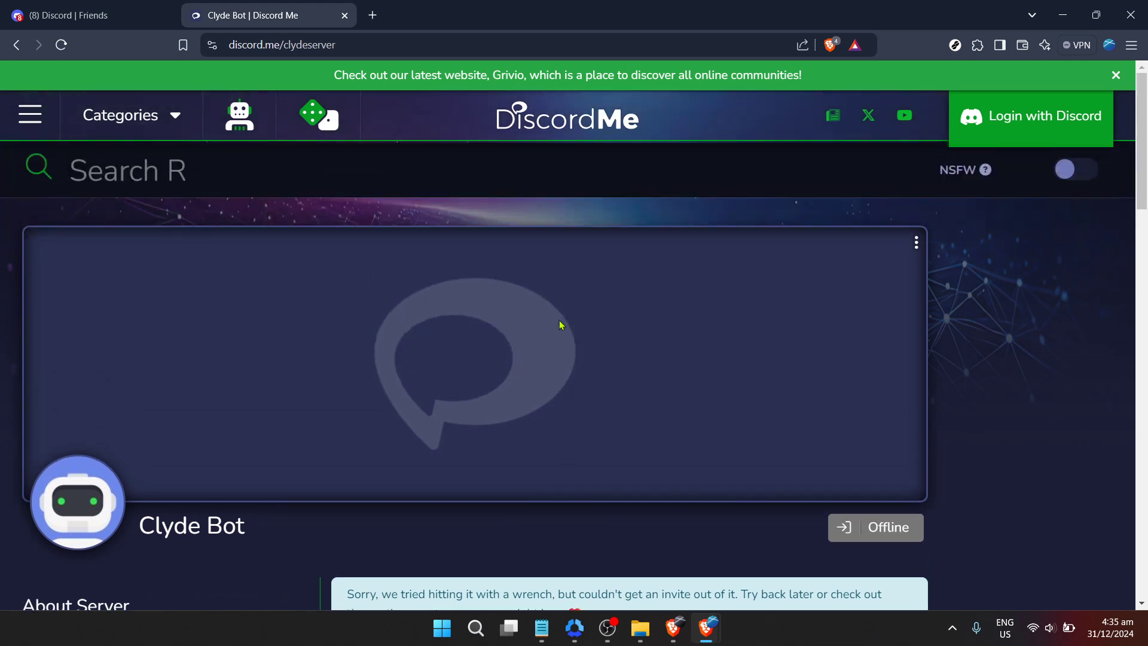
pyautogui.write('ole-Playing')
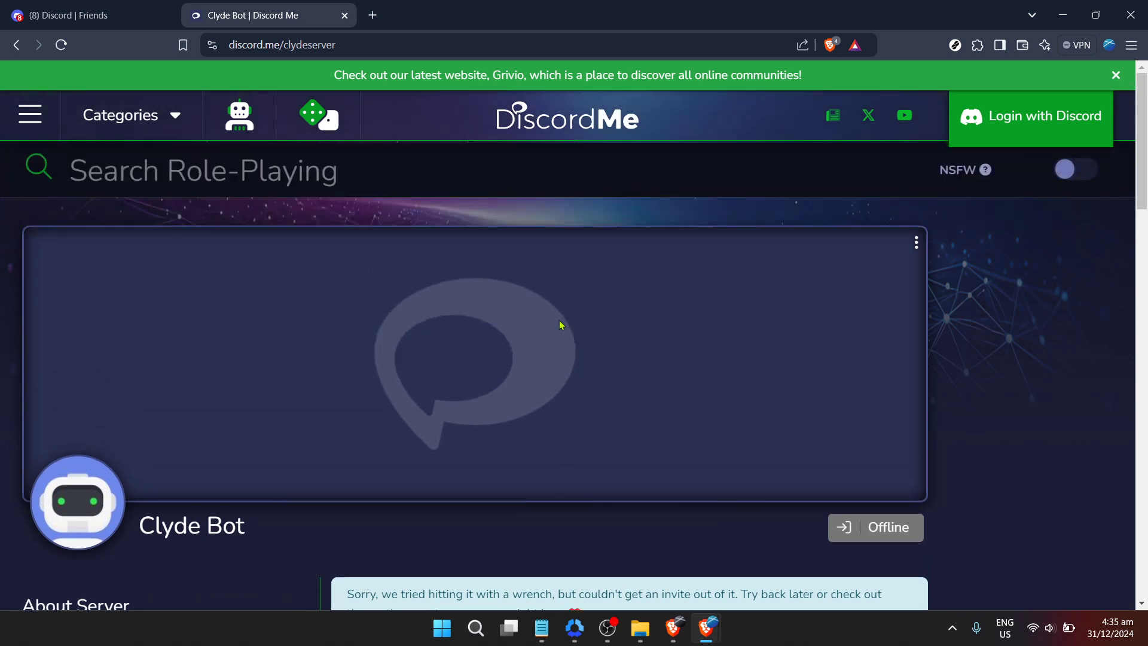
pyautogui.moveTo(867, 243)
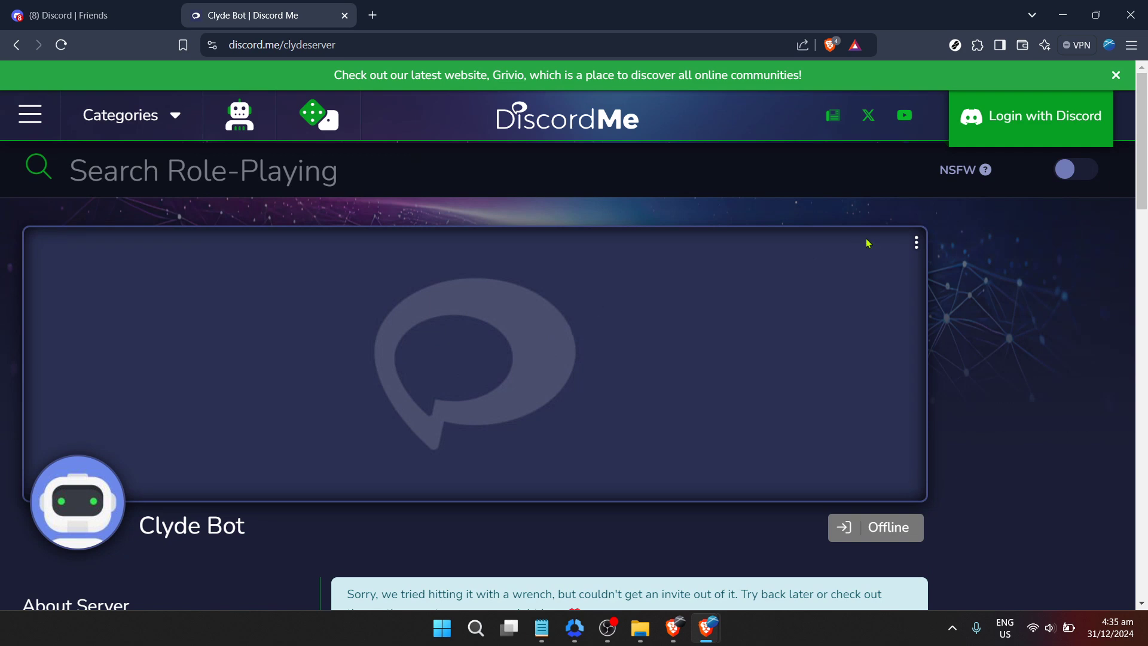
pyautogui.moveTo(906, 209)
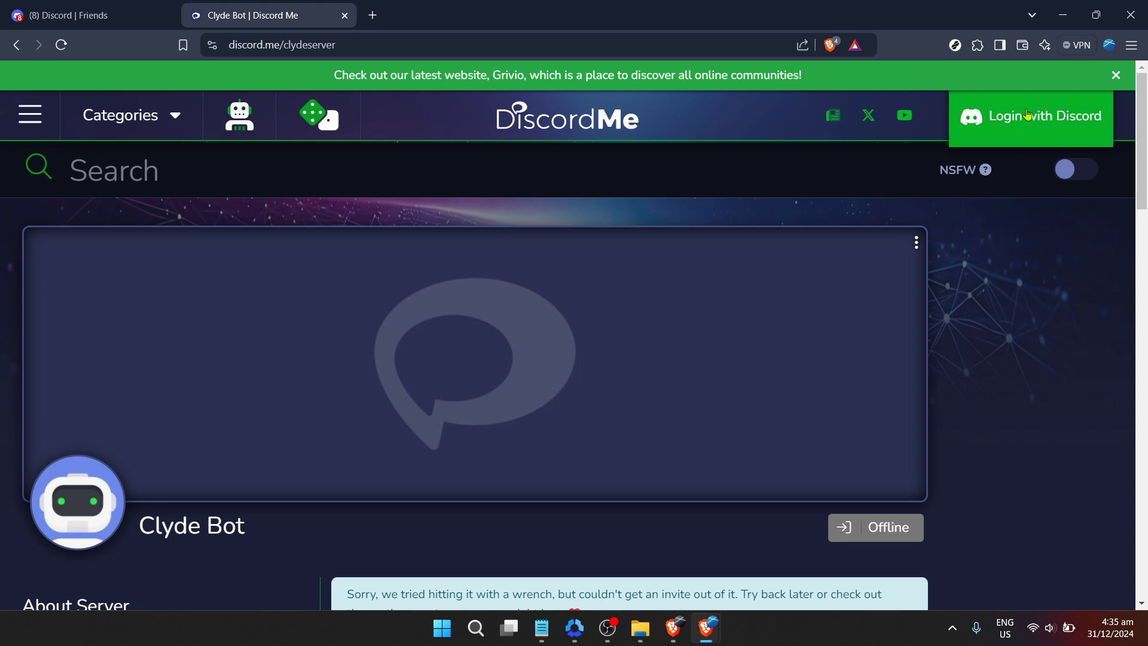
pyautogui.write('Anime')
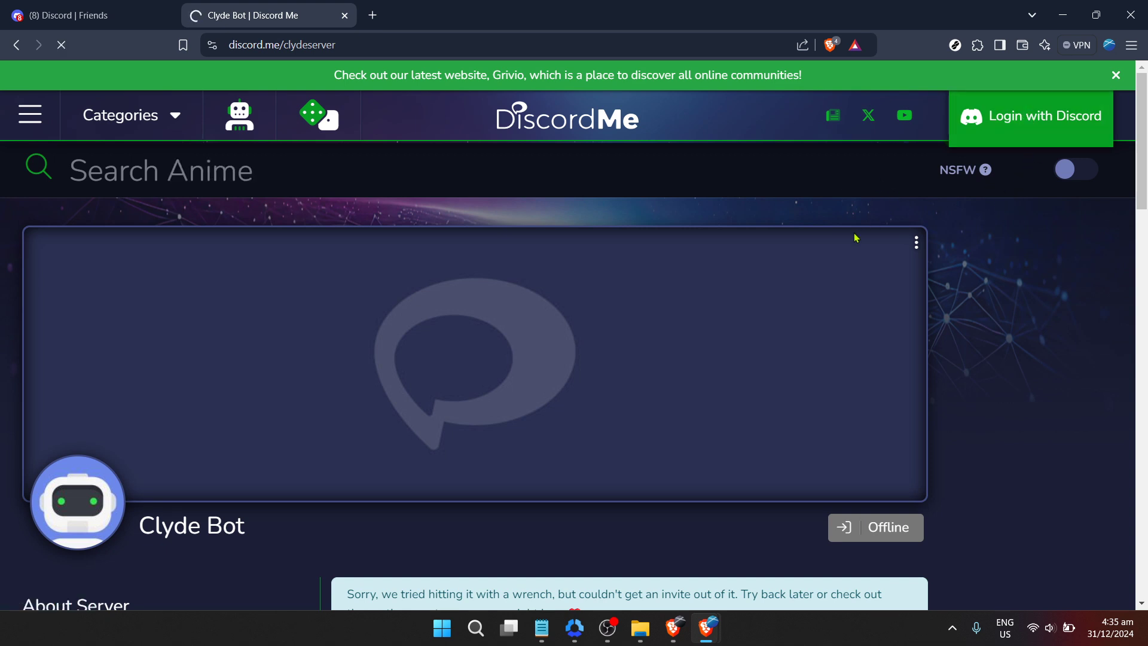
# Log in to Discord Me with Discord to reach the authorization prompt
pyautogui.click(1031, 116)
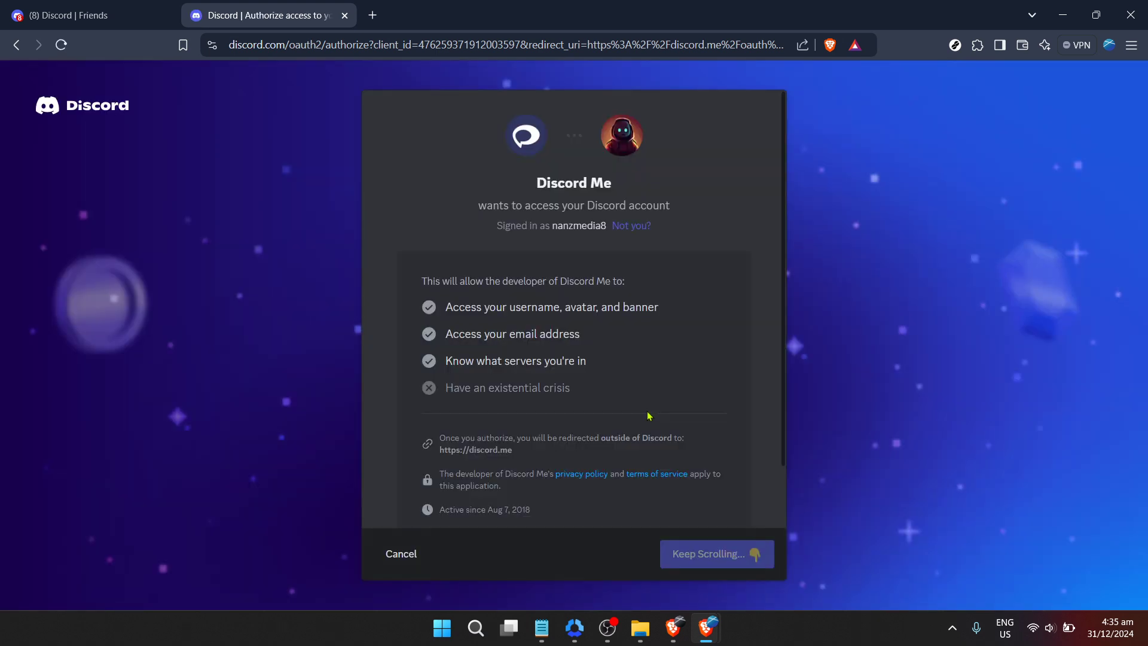
pyautogui.moveTo(716, 554)
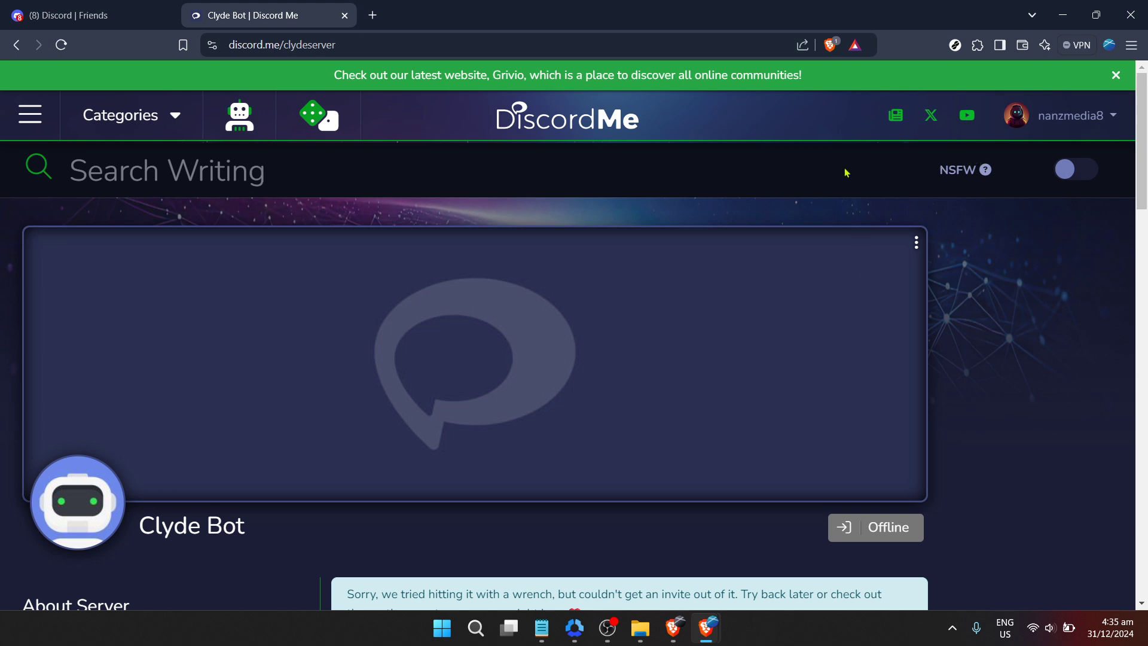
pyautogui.moveTo(696, 218)
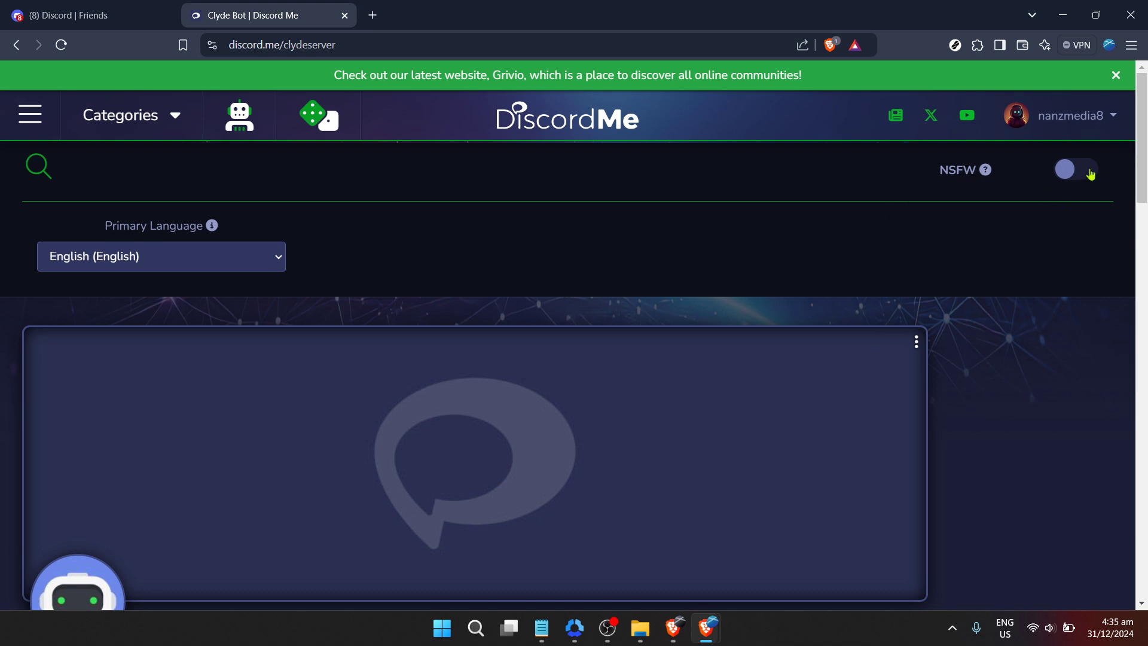
pyautogui.moveTo(985, 170)
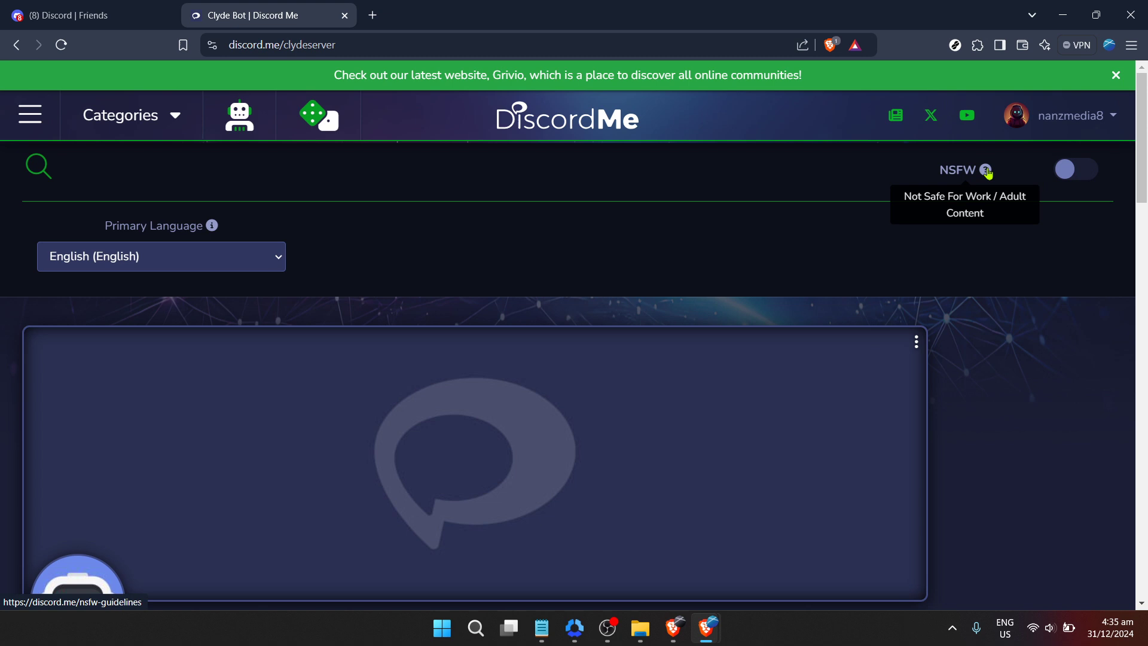
pyautogui.moveTo(1004, 323)
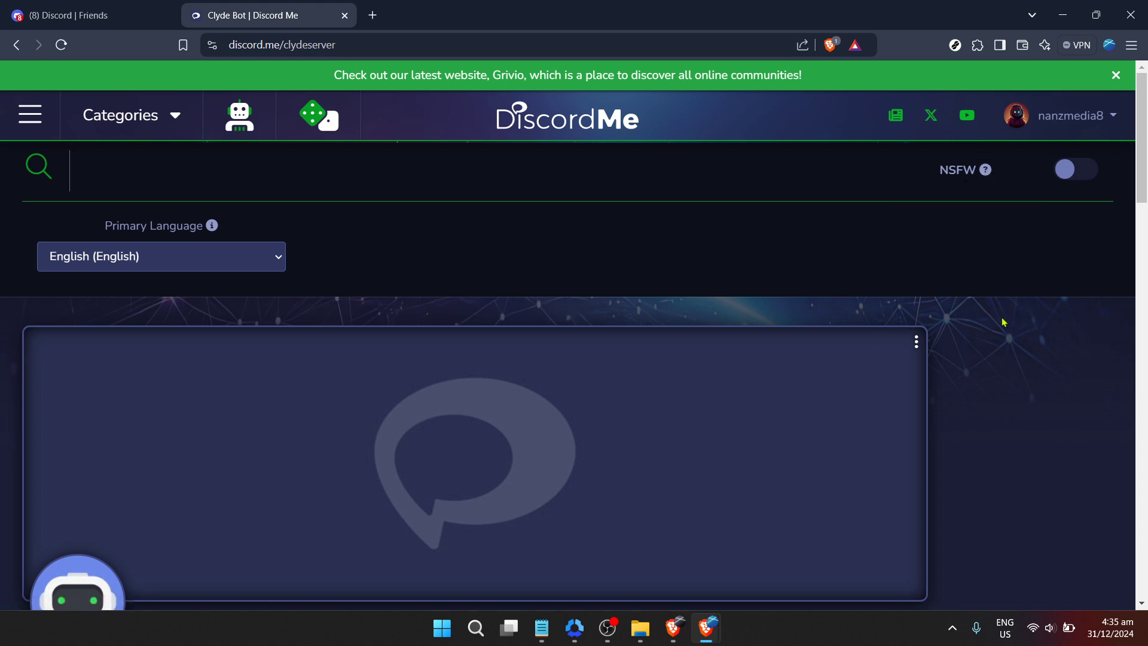
pyautogui.moveTo(556, 225)
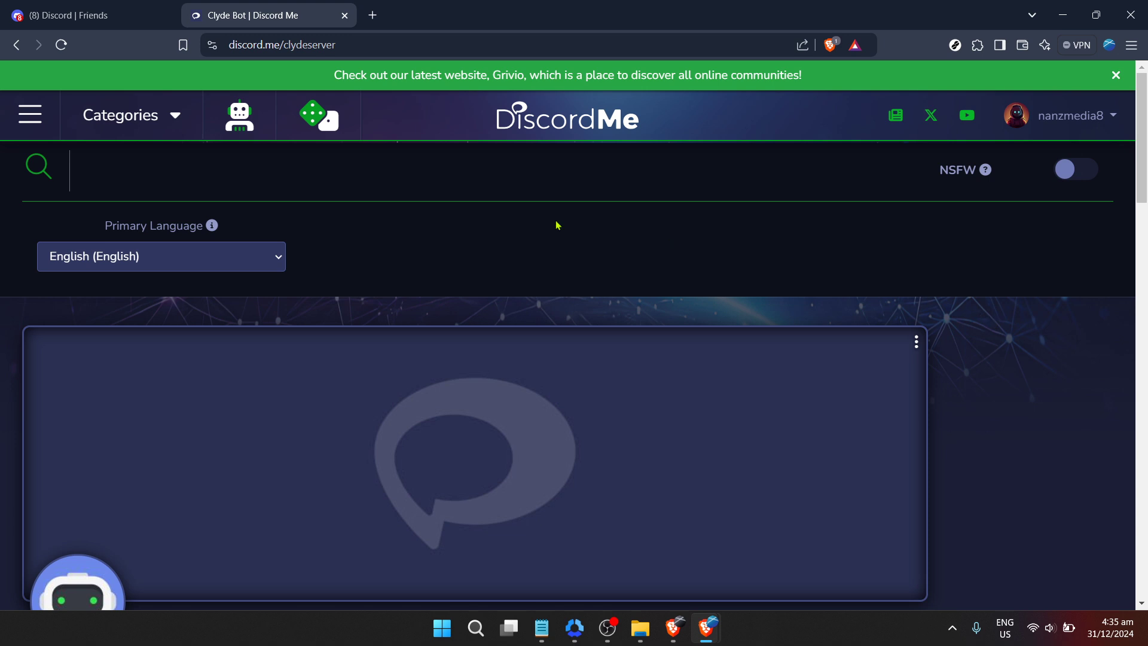
# Browse the server categories, then go to the Bots listing via the navigation menu
pyautogui.click(121, 115)
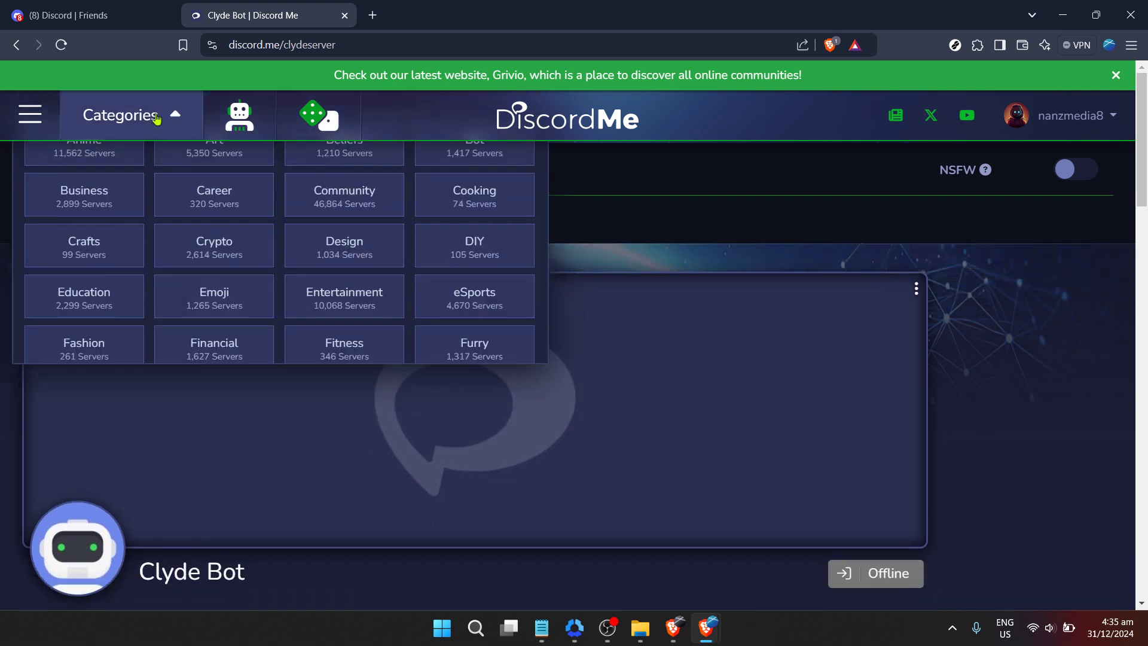
pyautogui.scroll(-3)
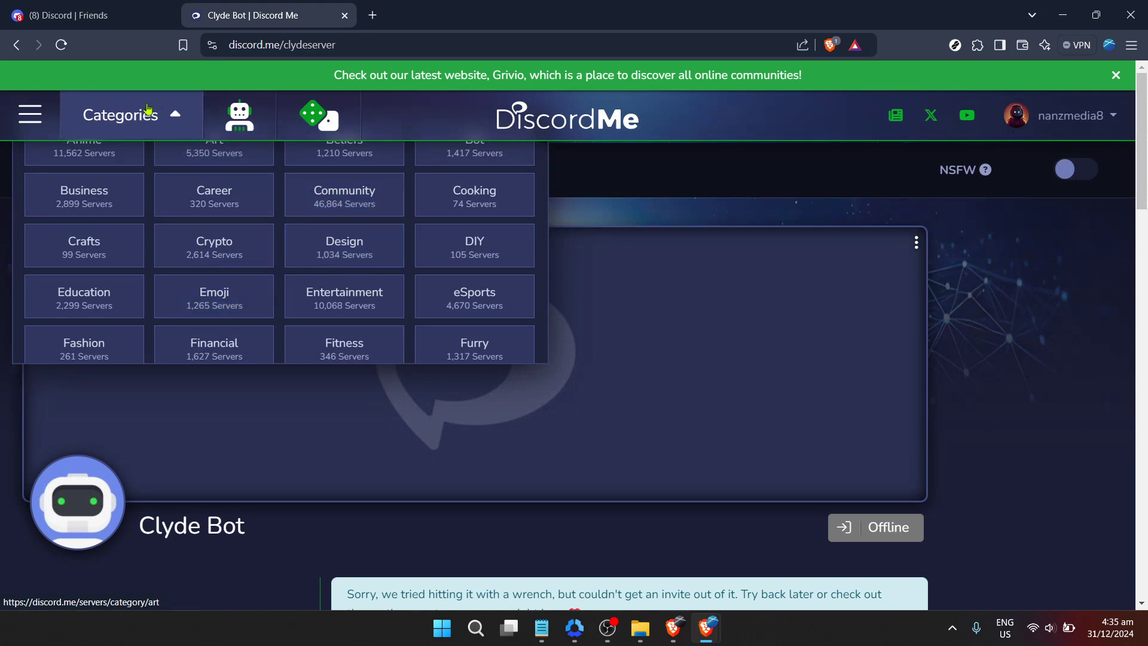
pyautogui.click(29, 115)
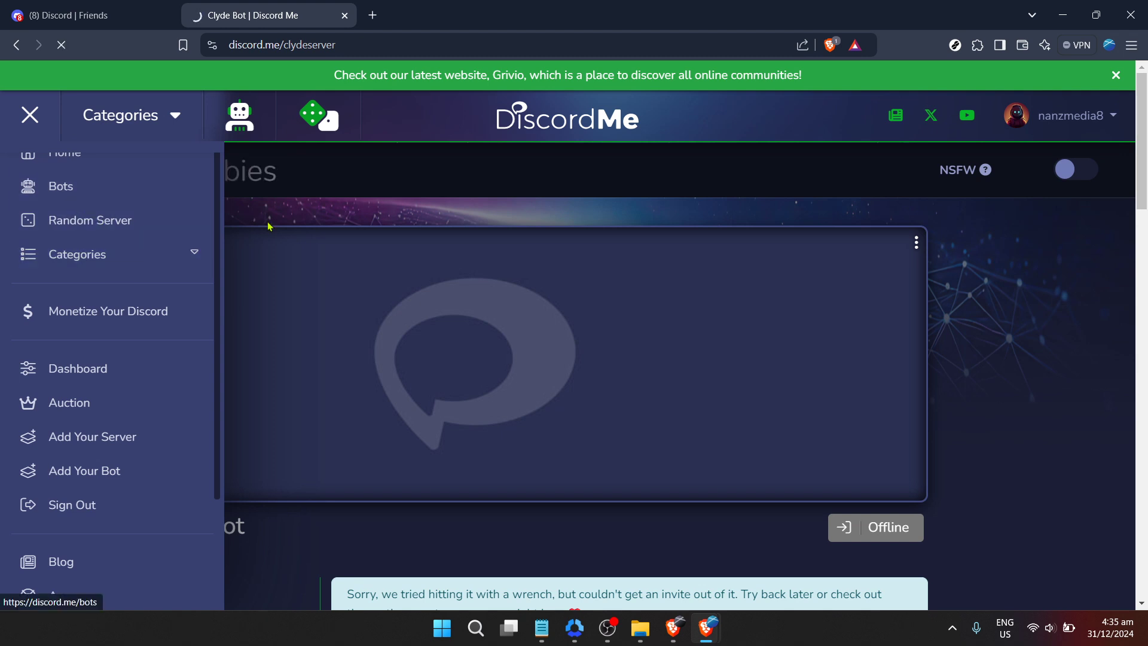
pyautogui.click(60, 186)
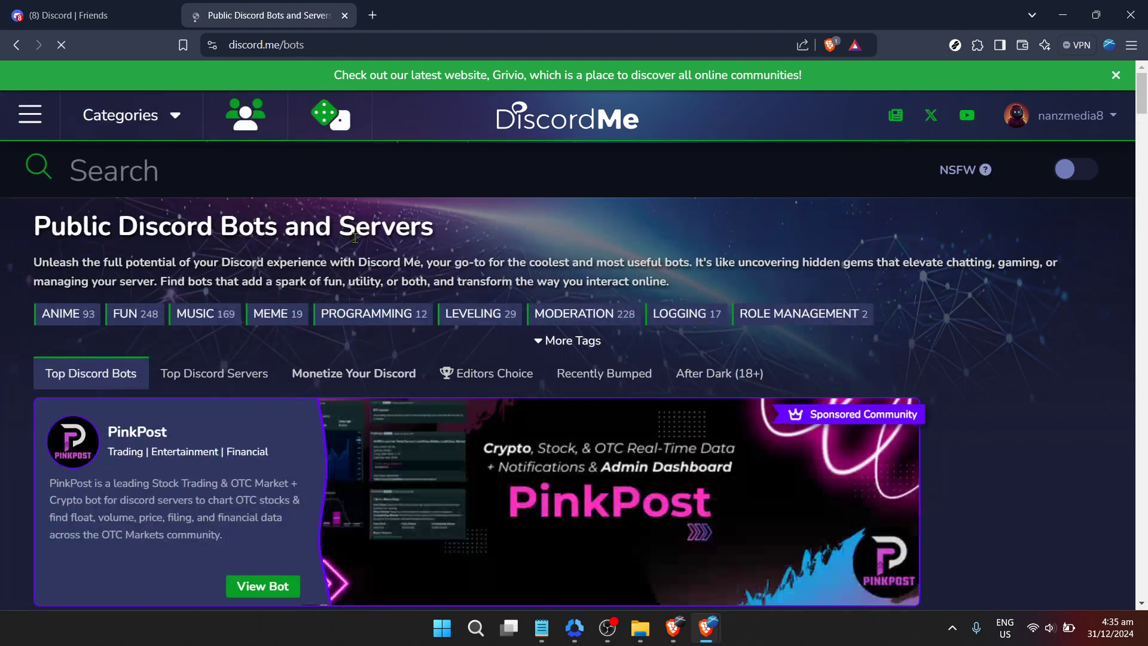
pyautogui.scroll(-3)
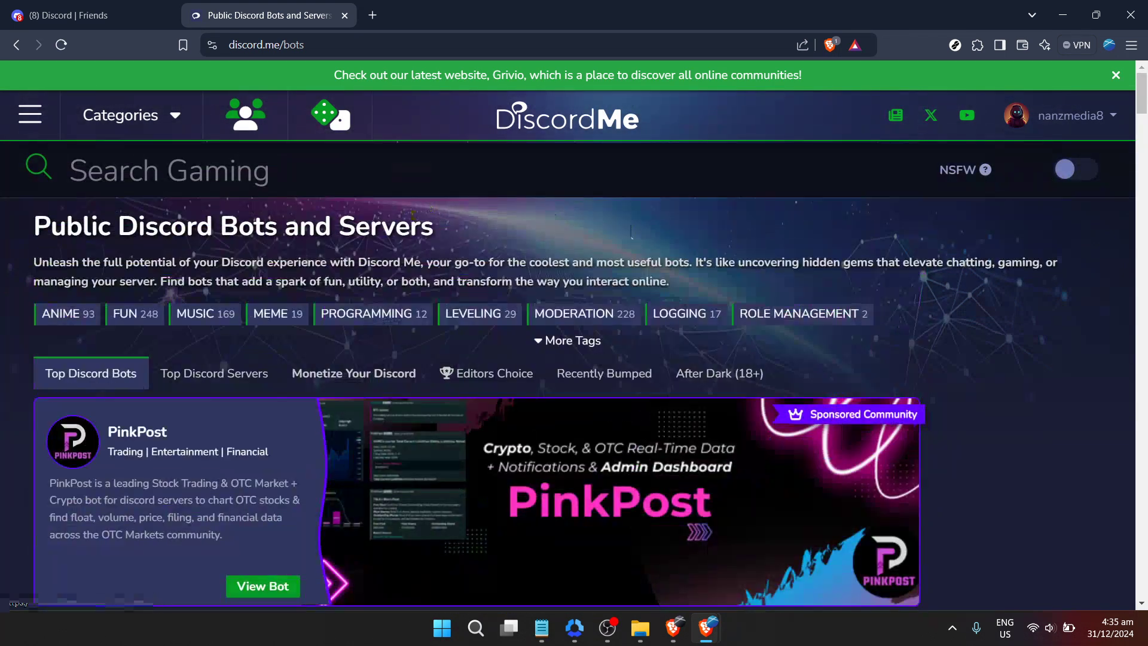
pyautogui.moveTo(411, 133)
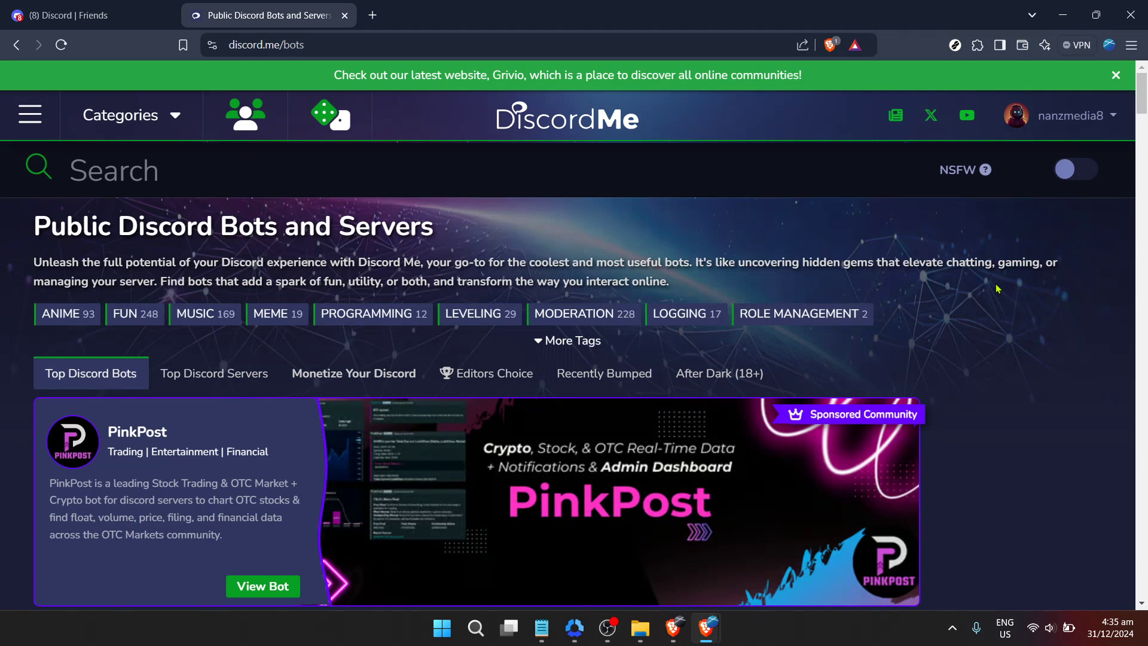
pyautogui.write('Role-Playing')
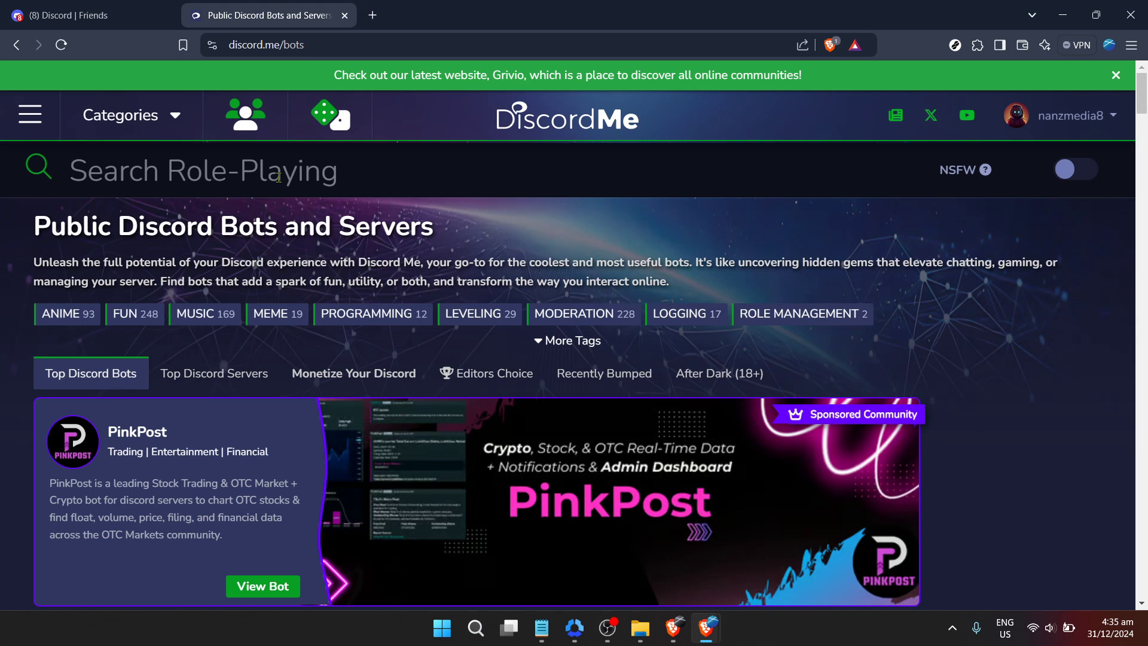
pyautogui.click(30, 114)
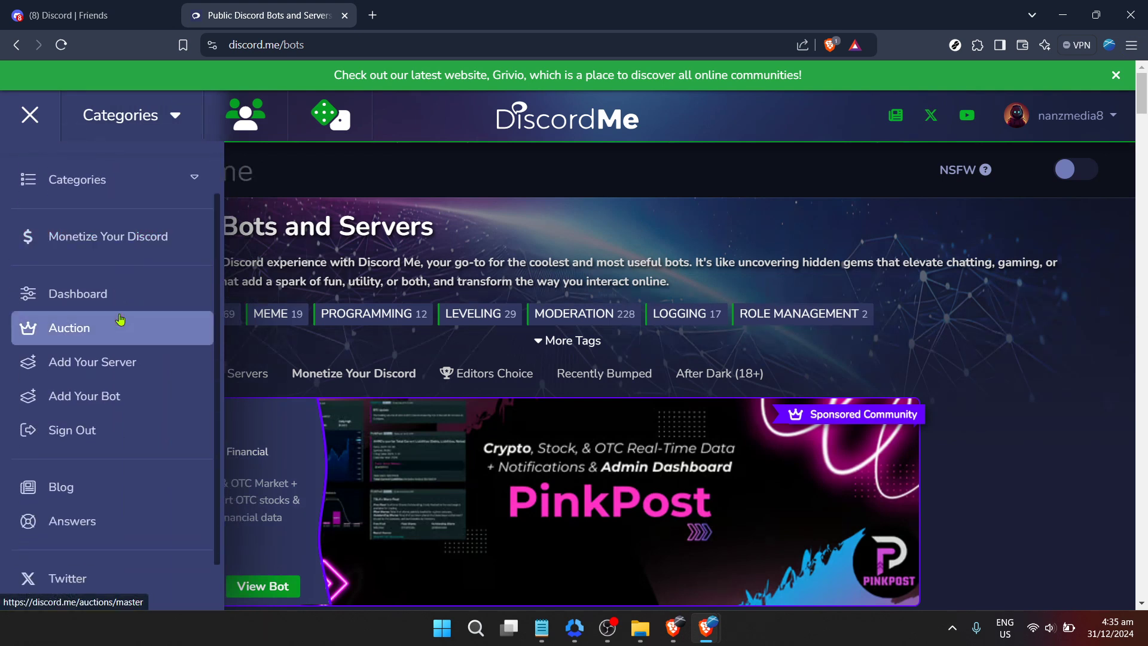
# Open the Add Your Server form, start picking a server, and scroll through the empty fields
pyautogui.click(92, 362)
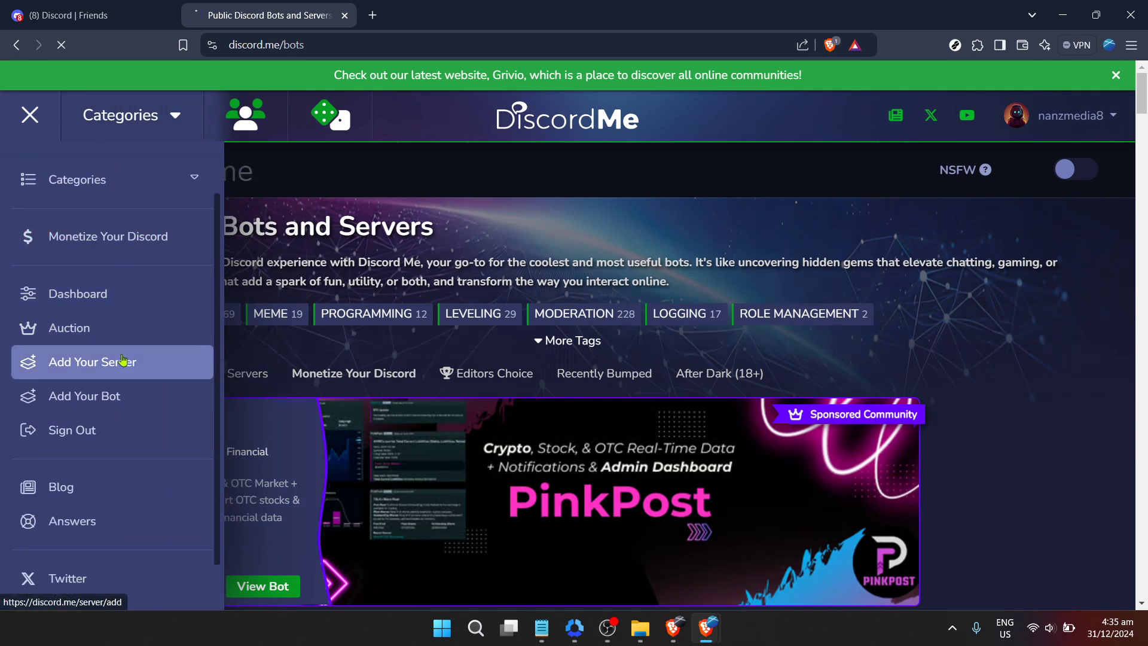
pyautogui.click(95, 362)
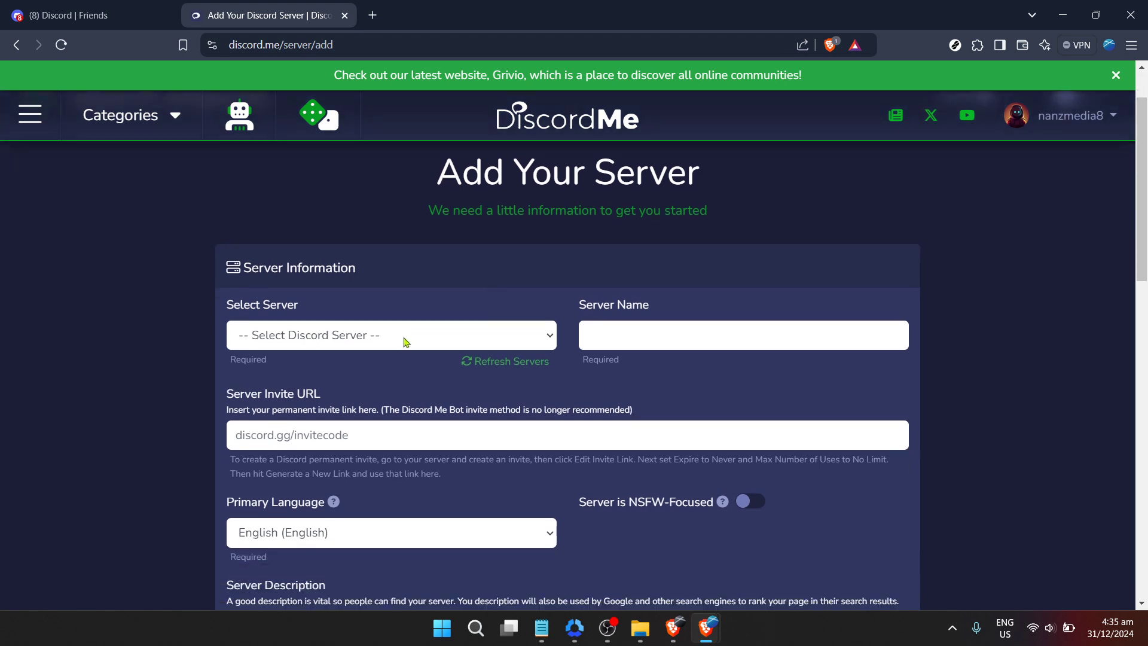
pyautogui.click(390, 335)
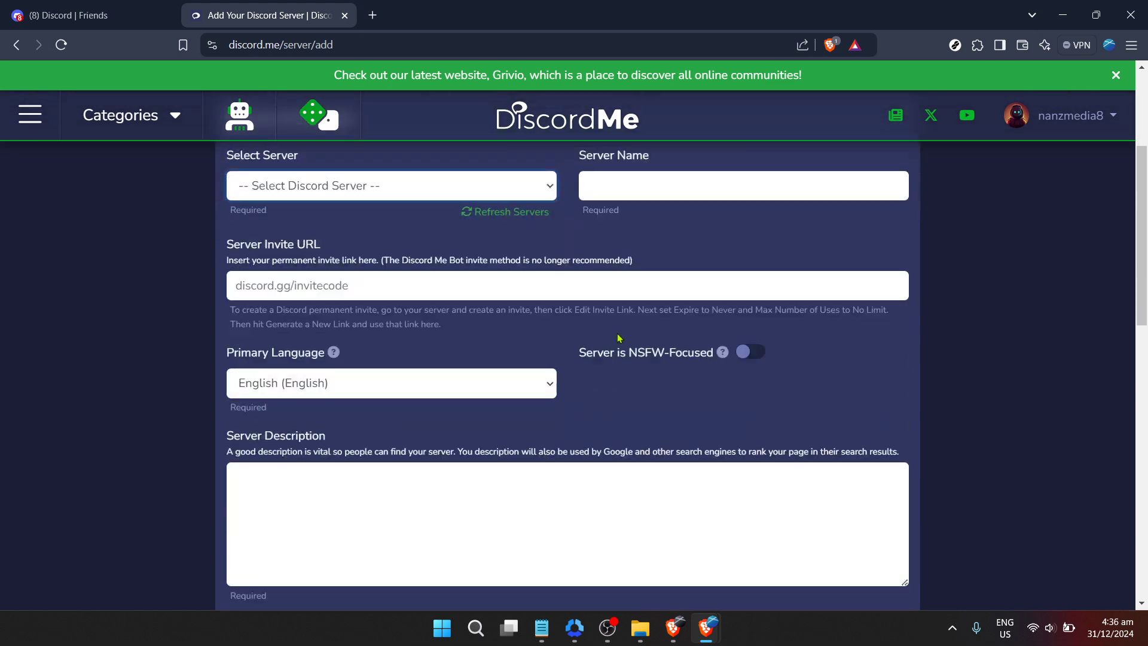
pyautogui.scroll(-3)
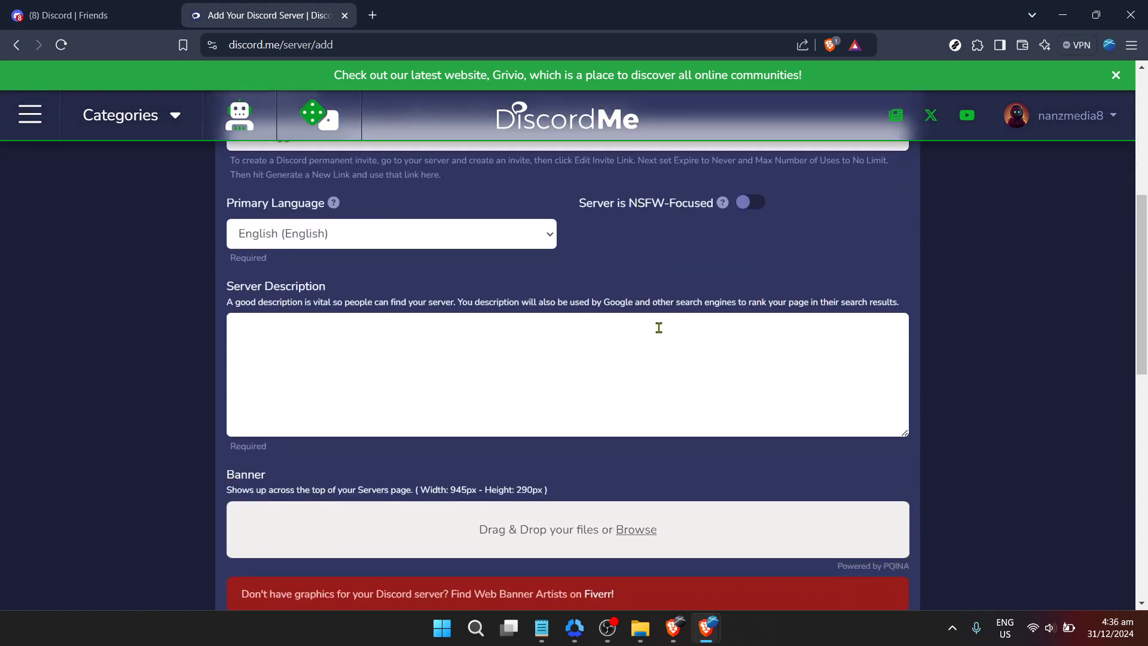
pyautogui.scroll(-3)
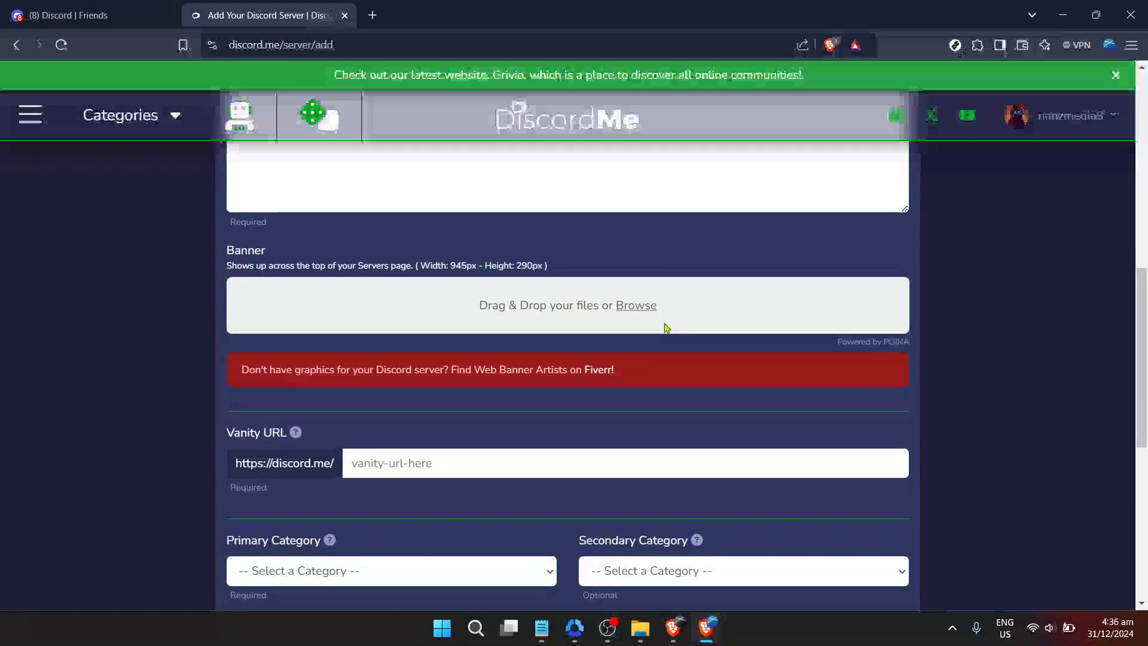
pyautogui.scroll(-3)
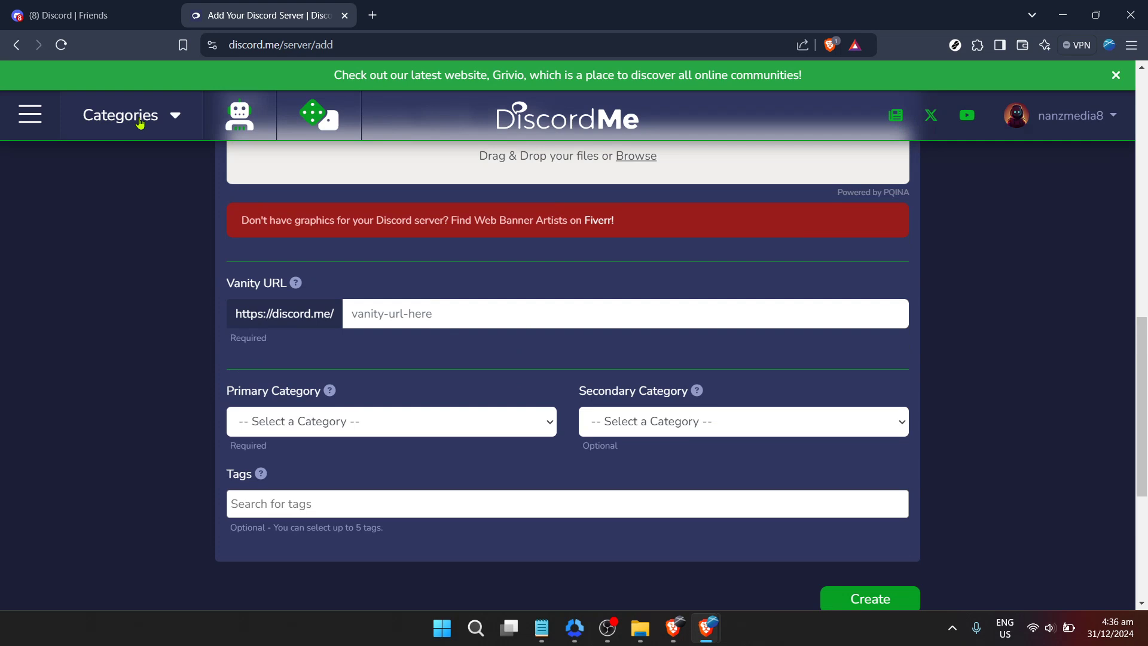
pyautogui.click(128, 115)
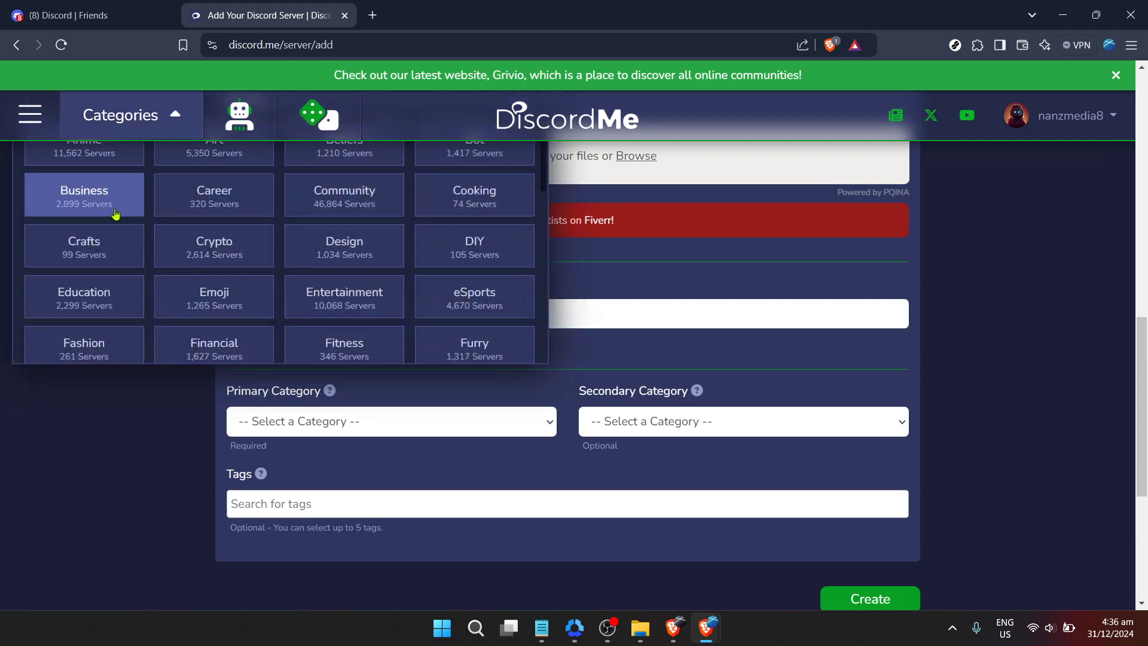
pyautogui.click(29, 115)
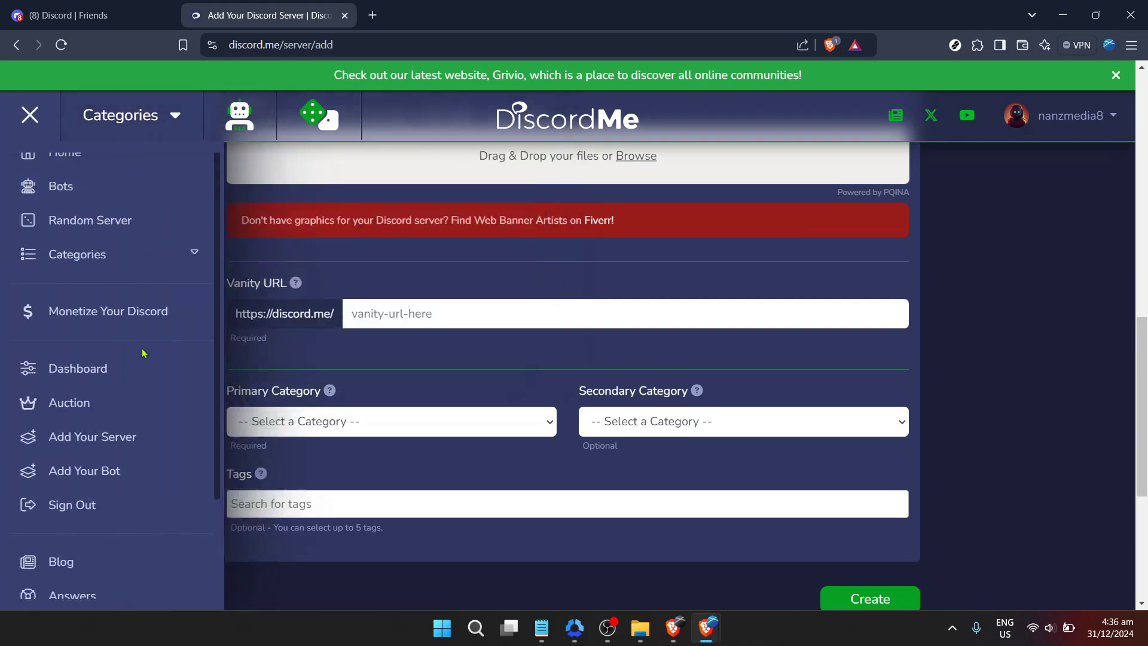